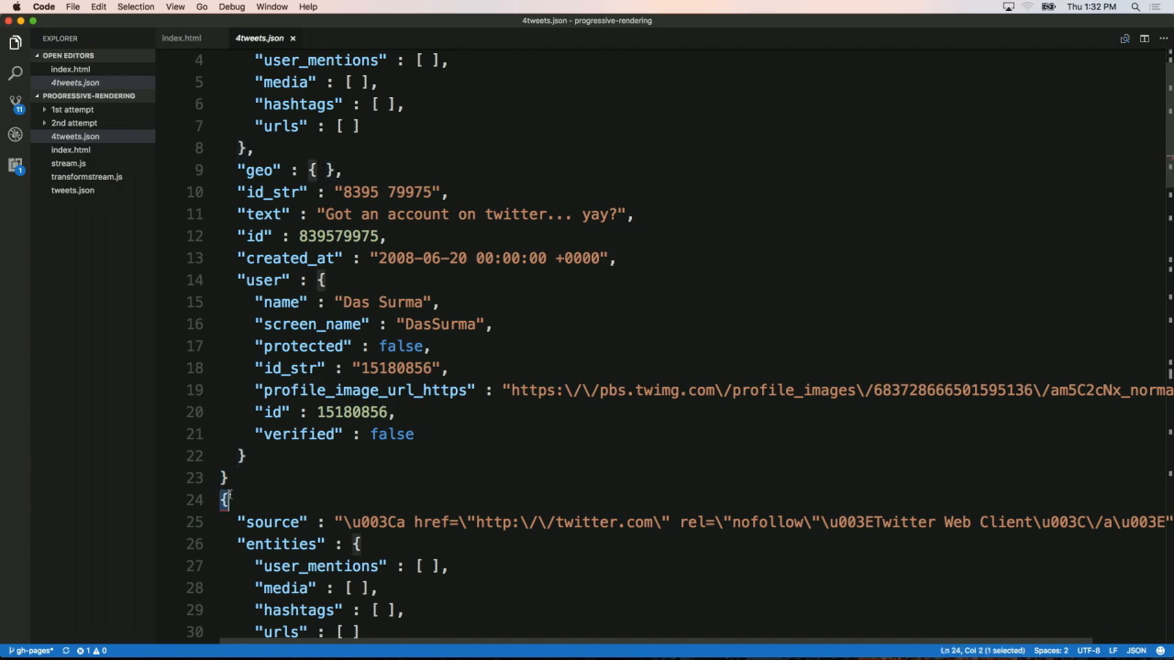
Add <script src="dassurma.js" type="module"></script> inside index.html's body.
scroll(down, 3)
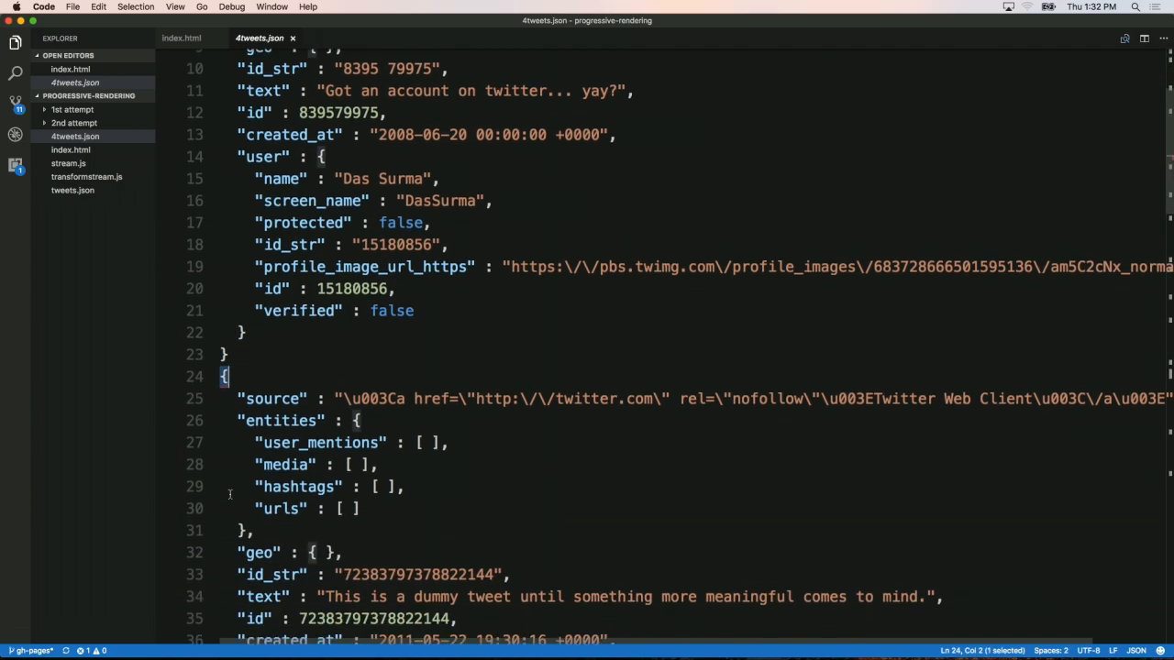
scroll(down, 3)
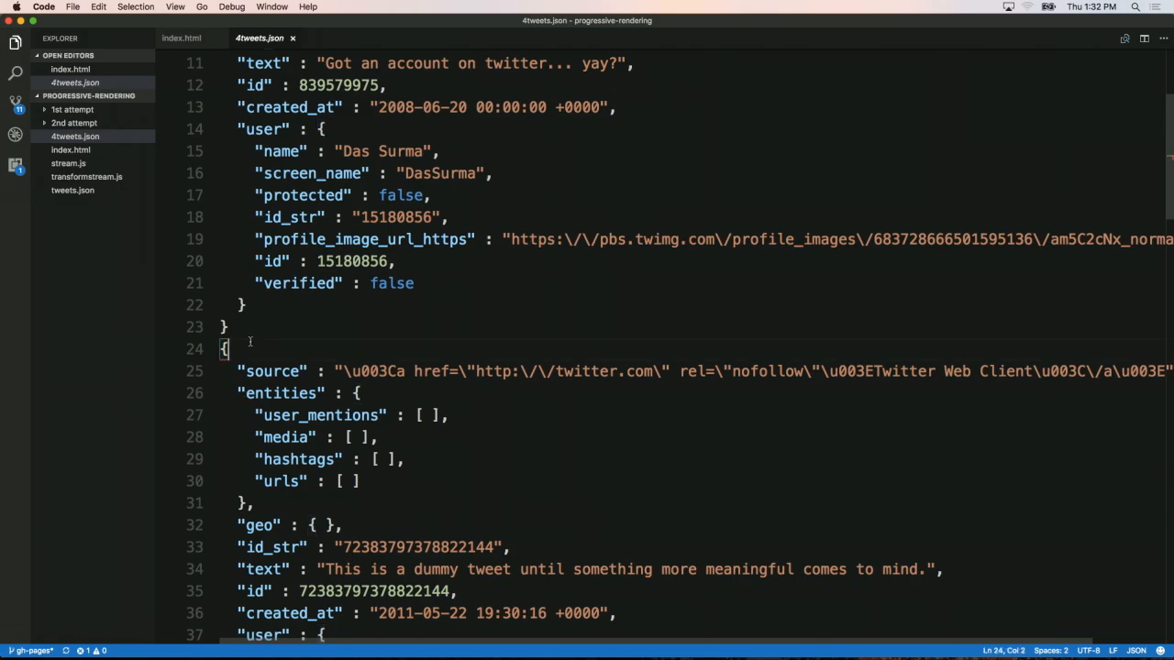
scroll(up, 3)
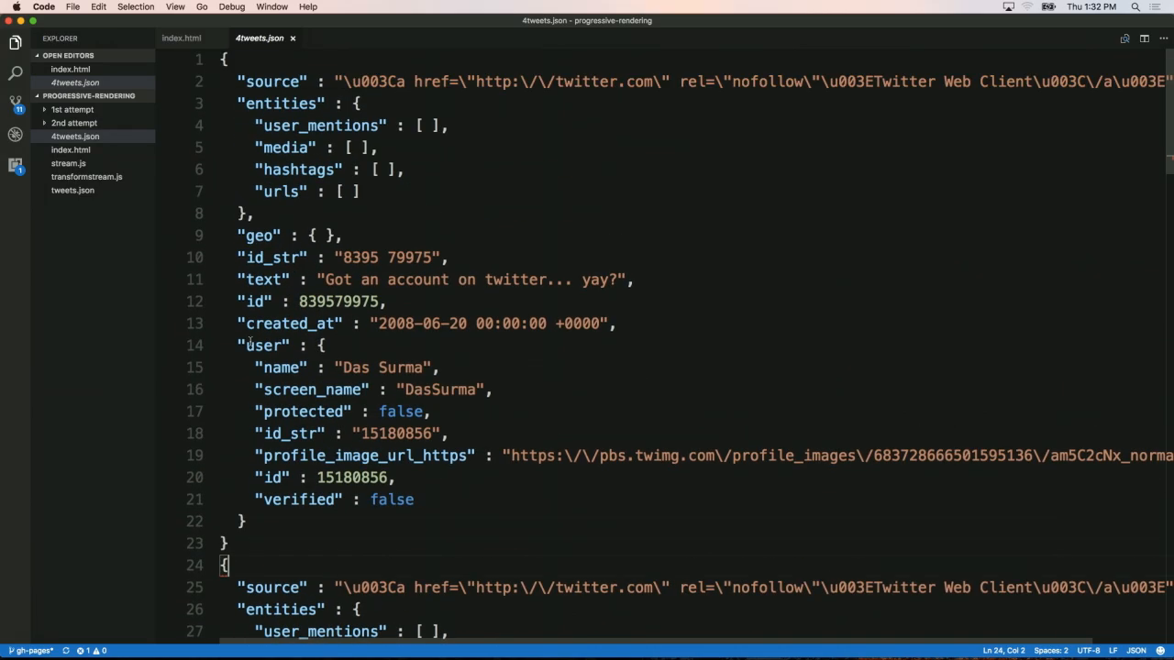
click(179, 37)
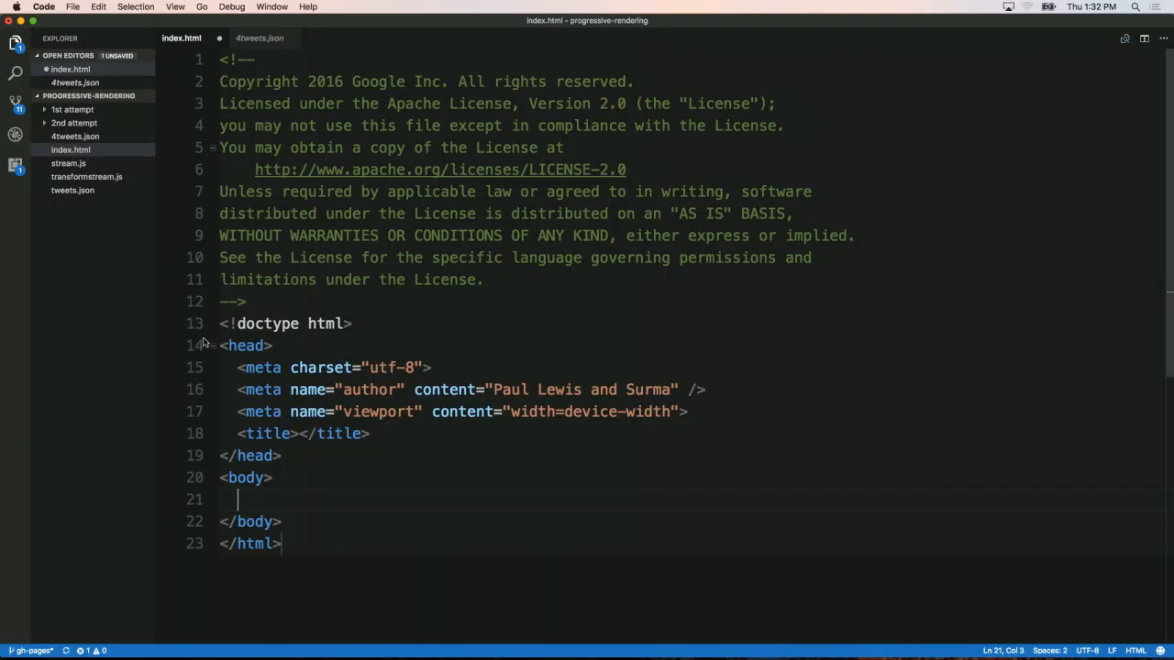
text(<script src=)
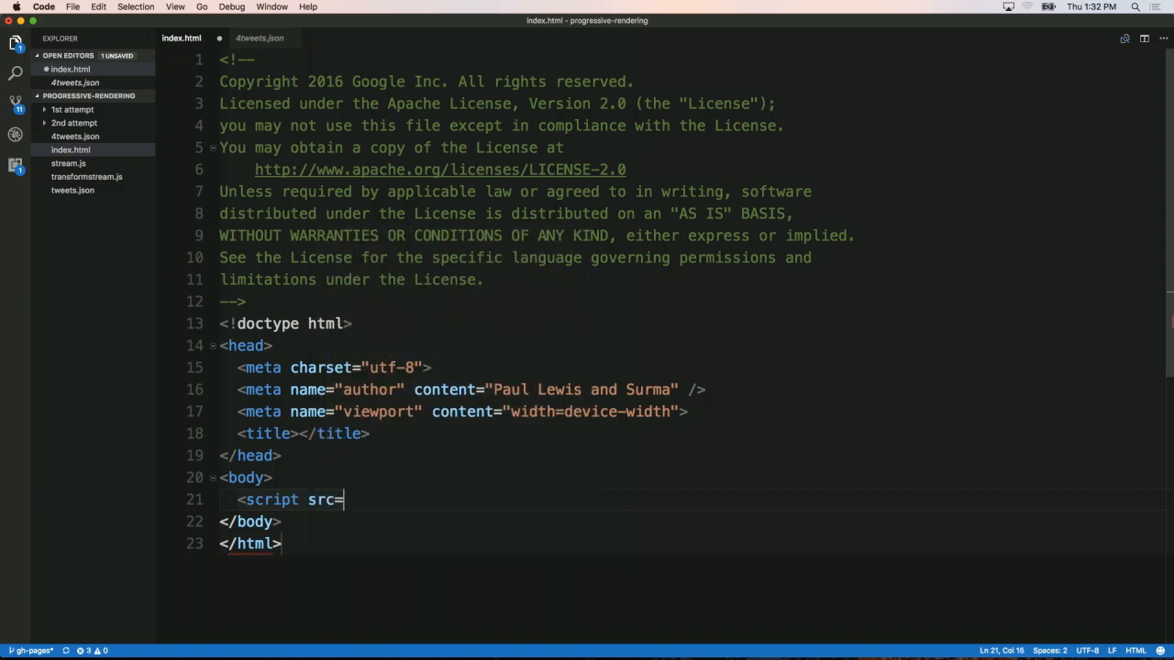
text("")
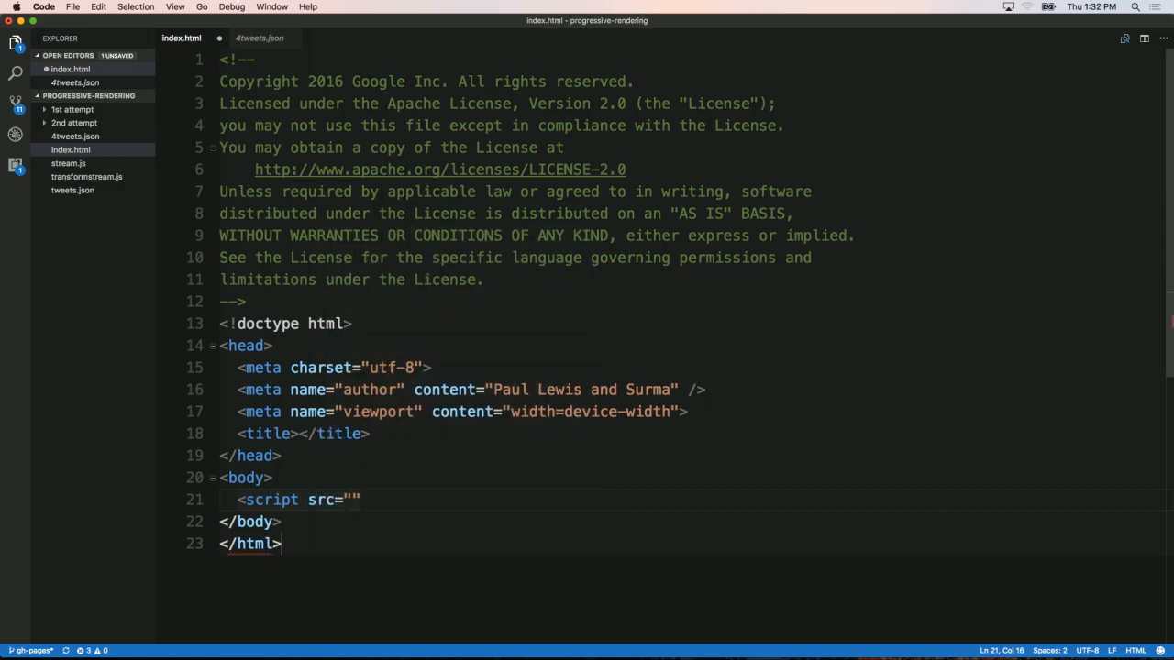
text(surma.js)
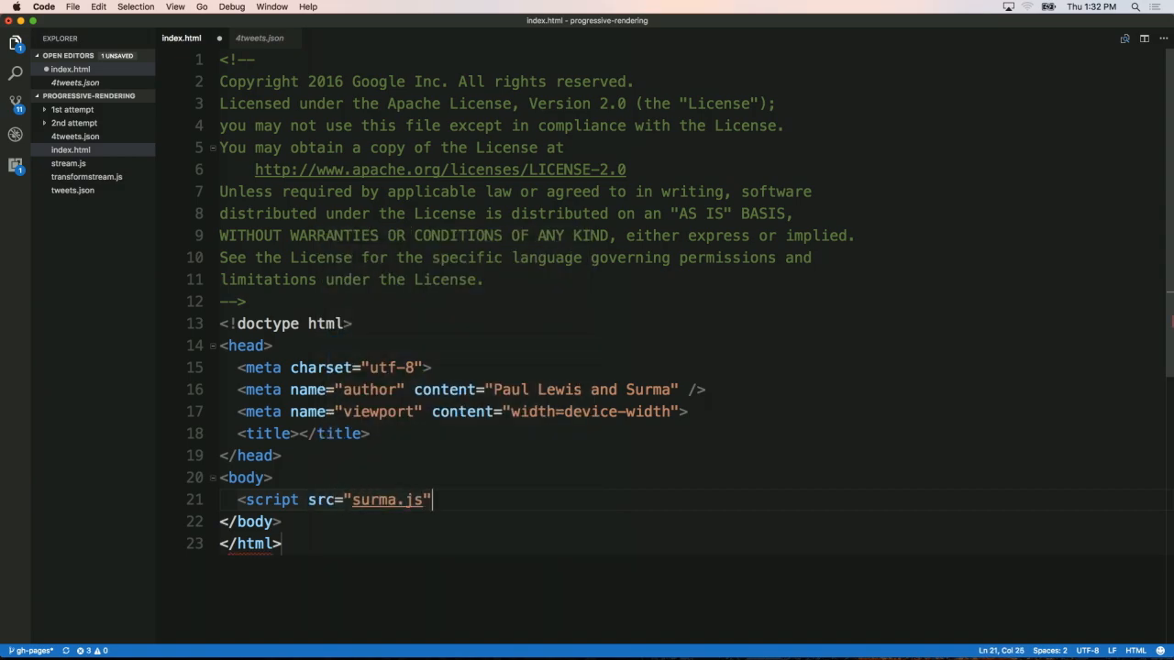
text(type="module"></script>)
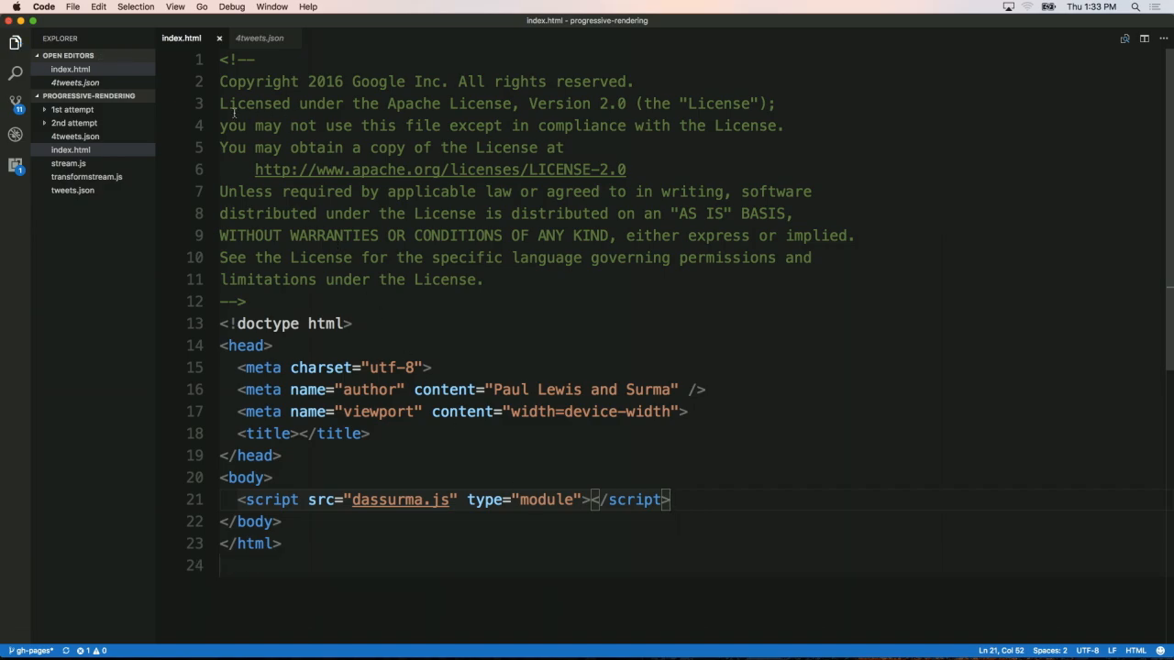
Write fetch('/tweets.json'); in a new file and save it as dassurma.js.
key(cmd+n)
text(f)
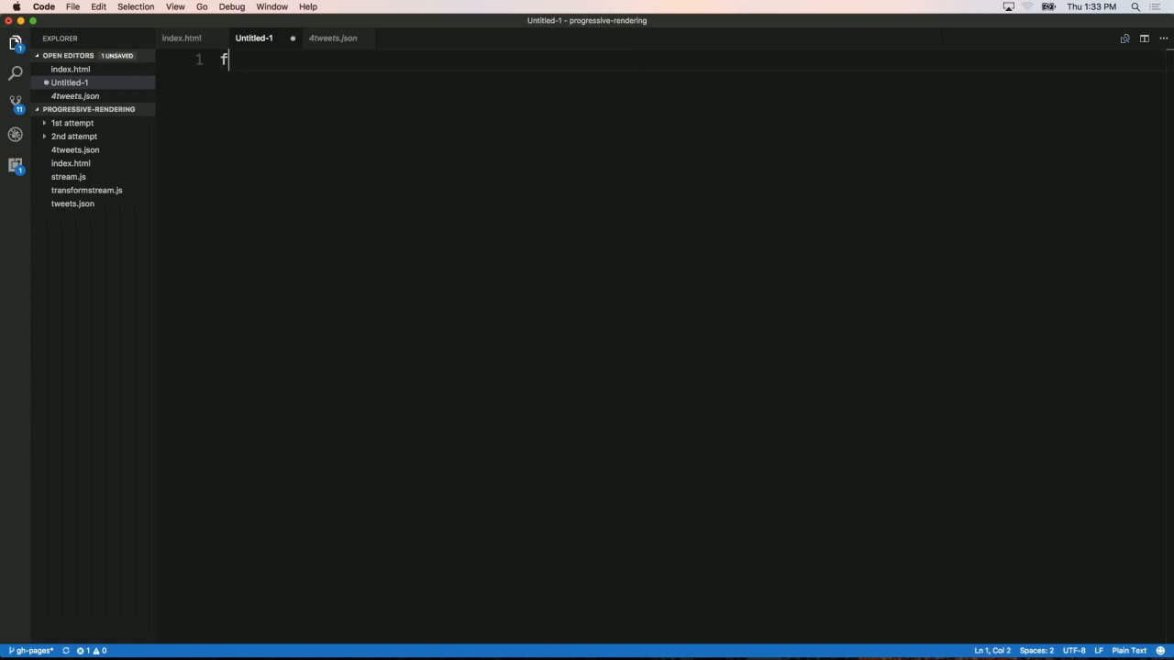
text(etch('/twet))
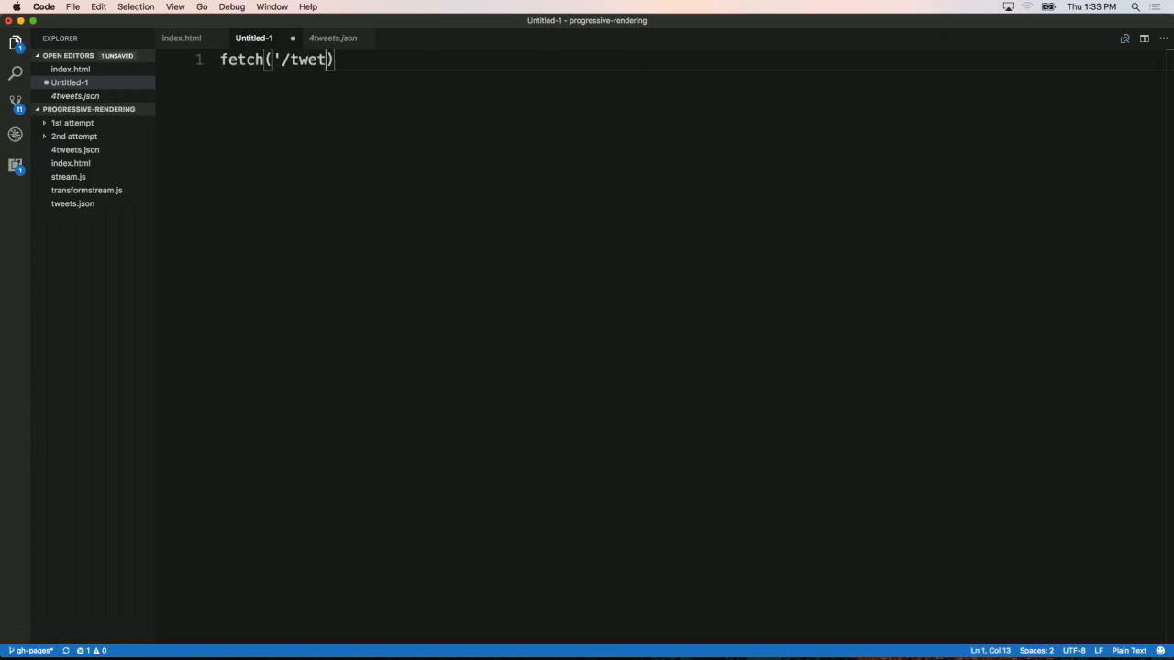
text(s)
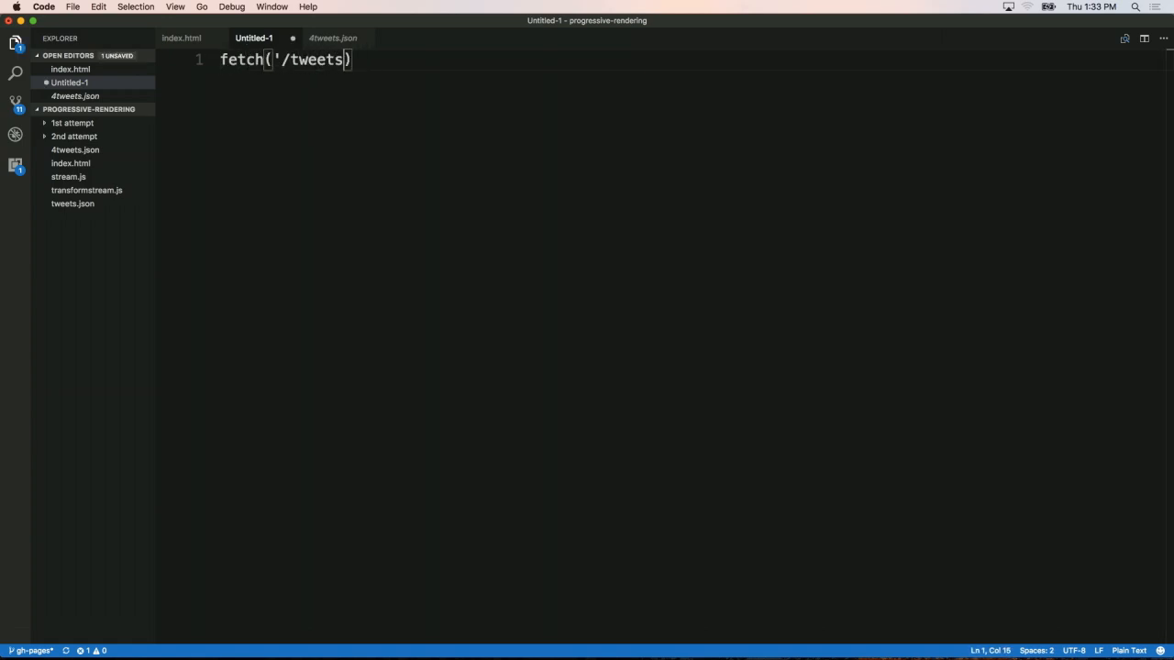
text(.json')
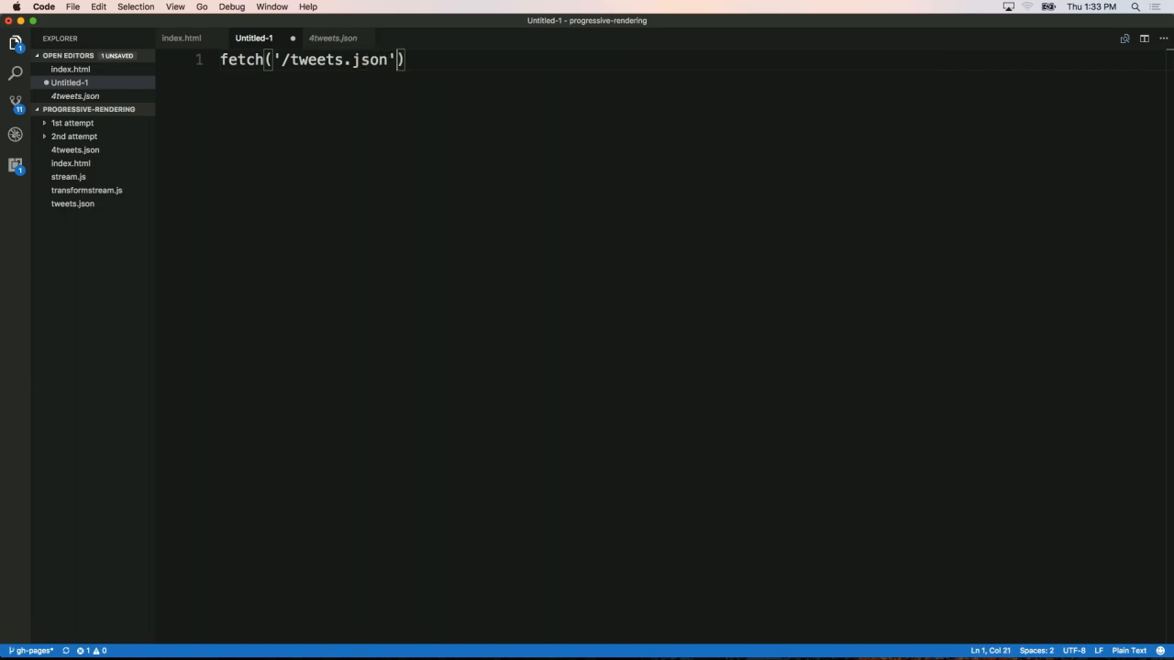
key(cmd+s)
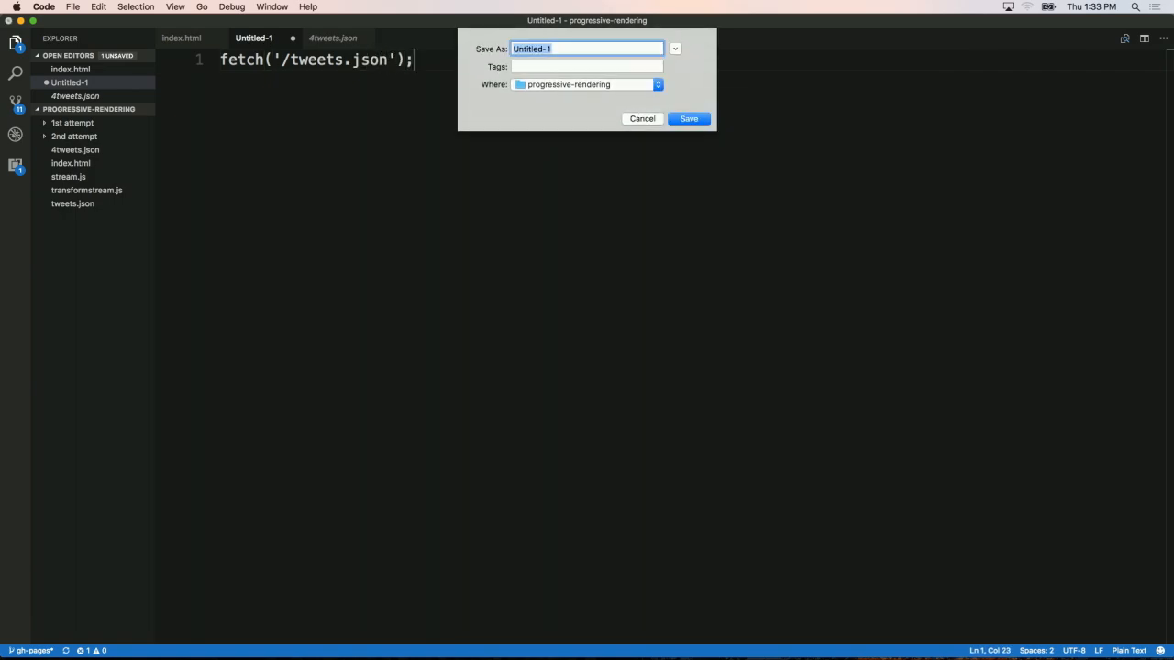
text(dassurma.js)
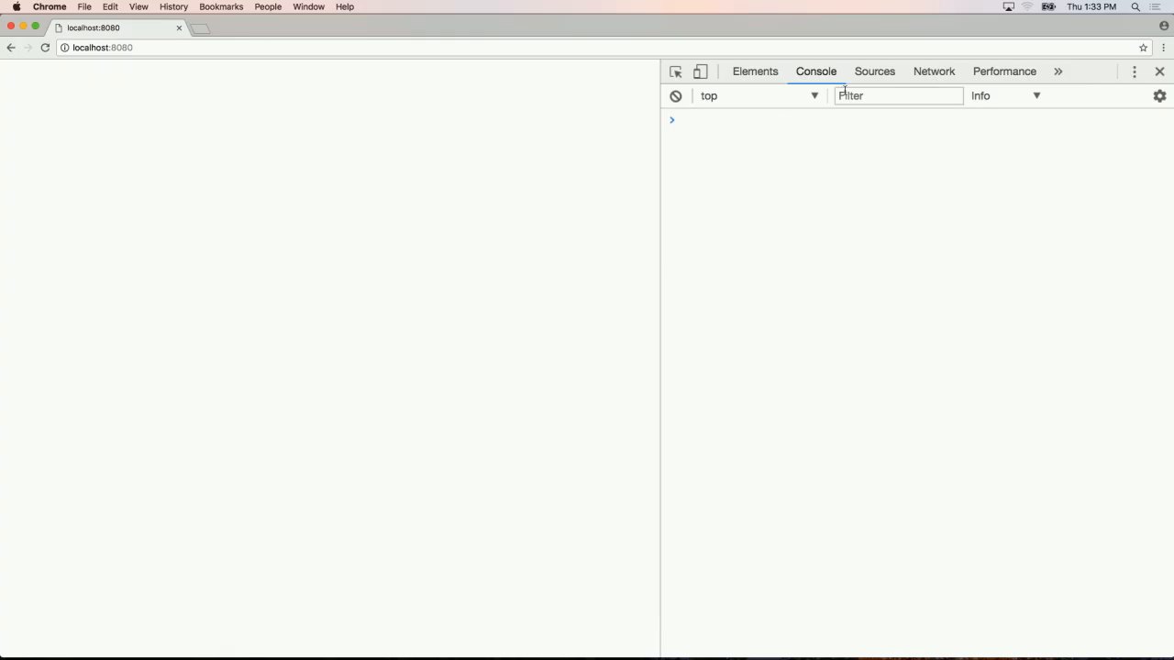
Focus the DevTools Console on the localhost:8080 page in Chrome.
click(934, 70)
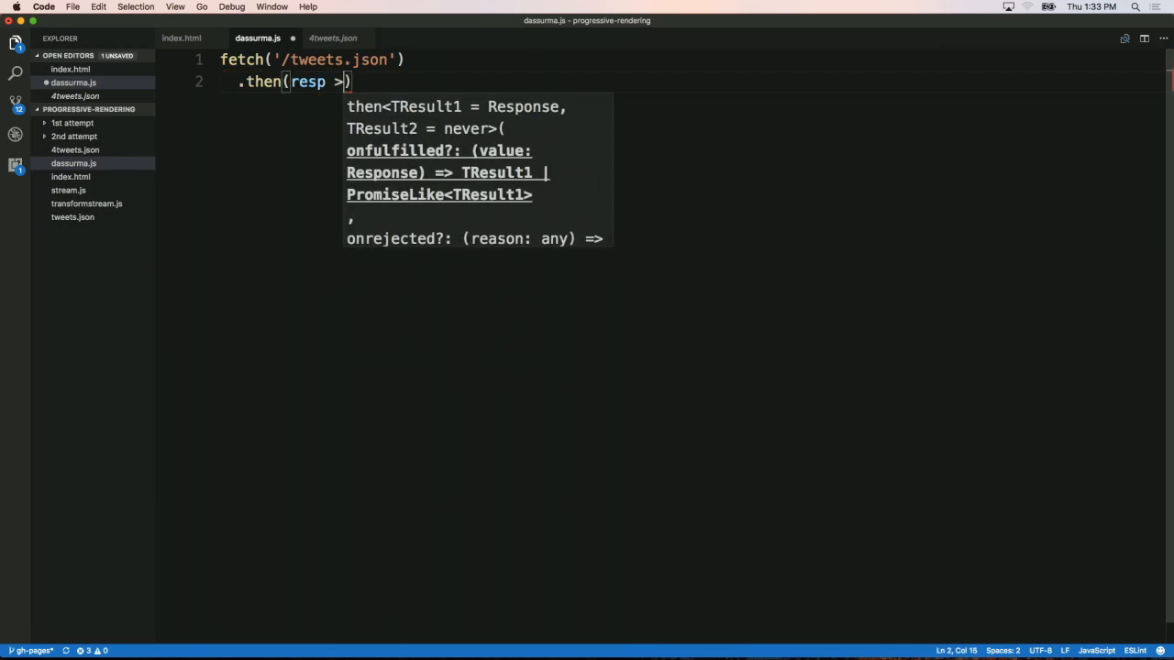
Chain .then(resp => resp.text()); onto the fetch, then begin a block-bodied callback.
text(=)
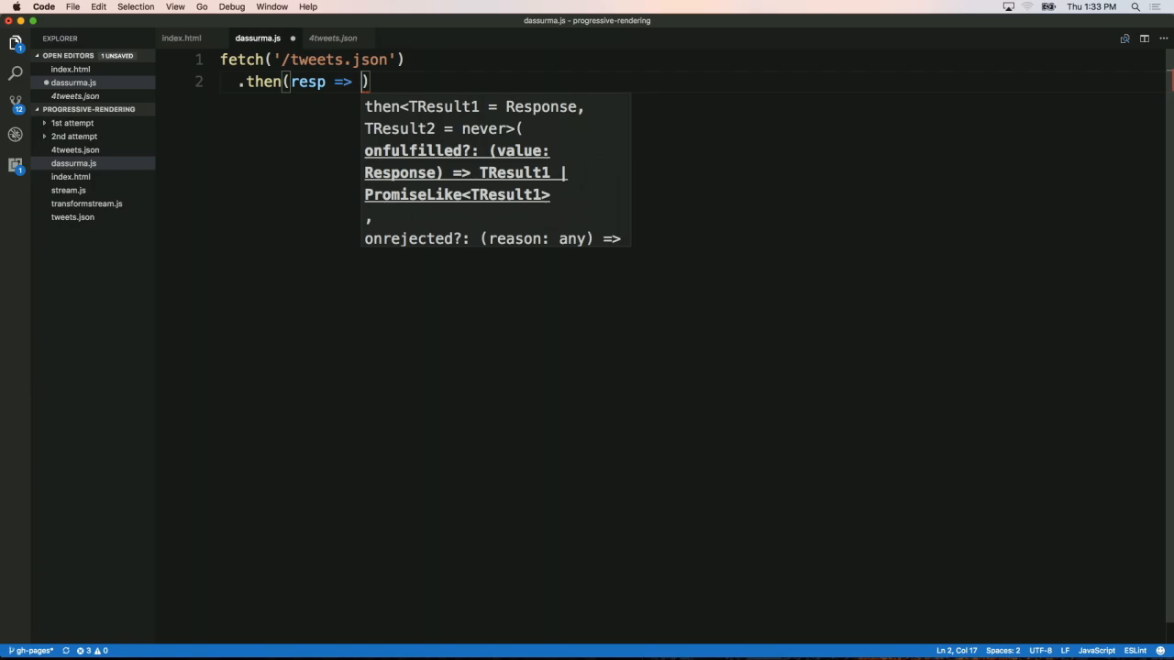
text(resp.)
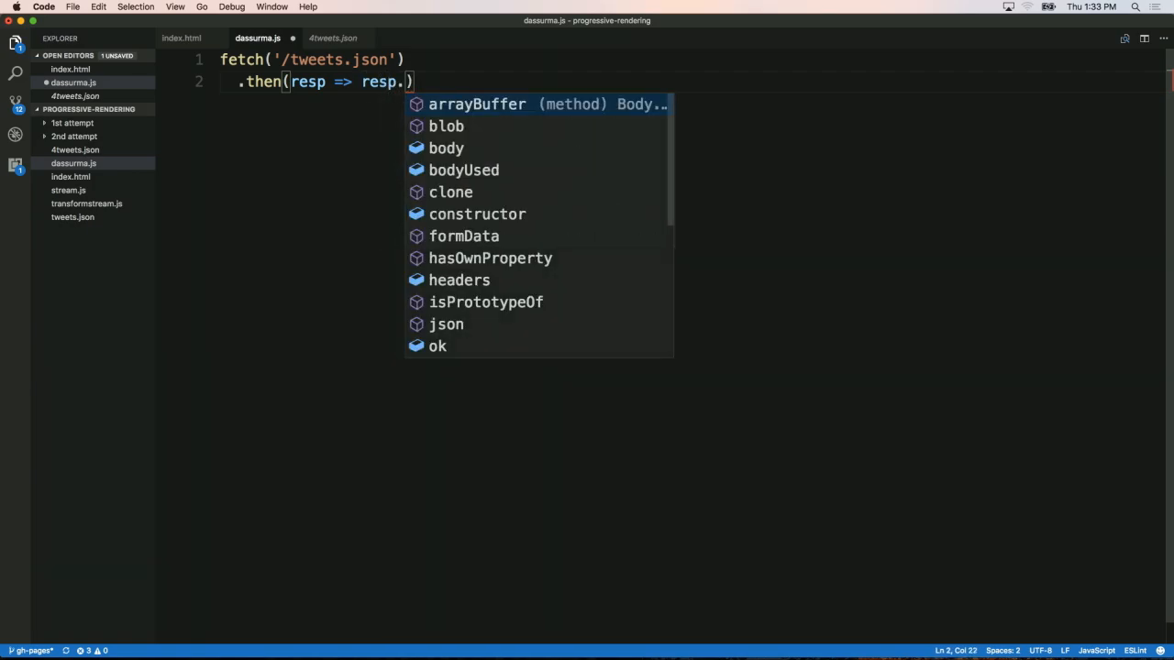
text(json())
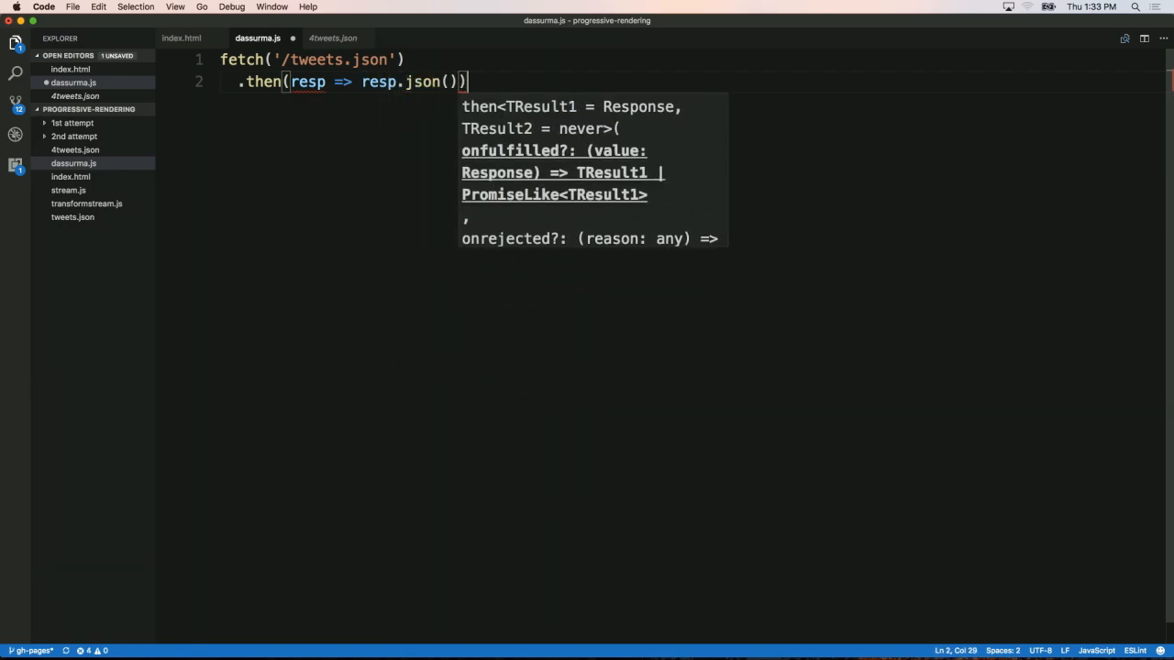
text(;)
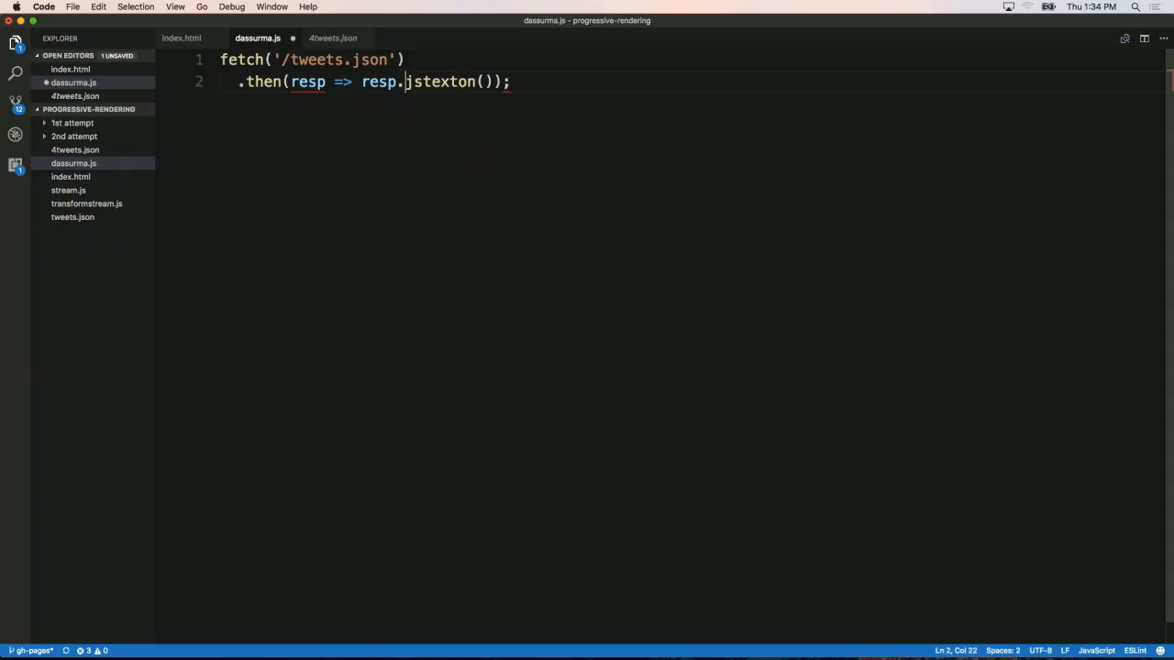
text(text)
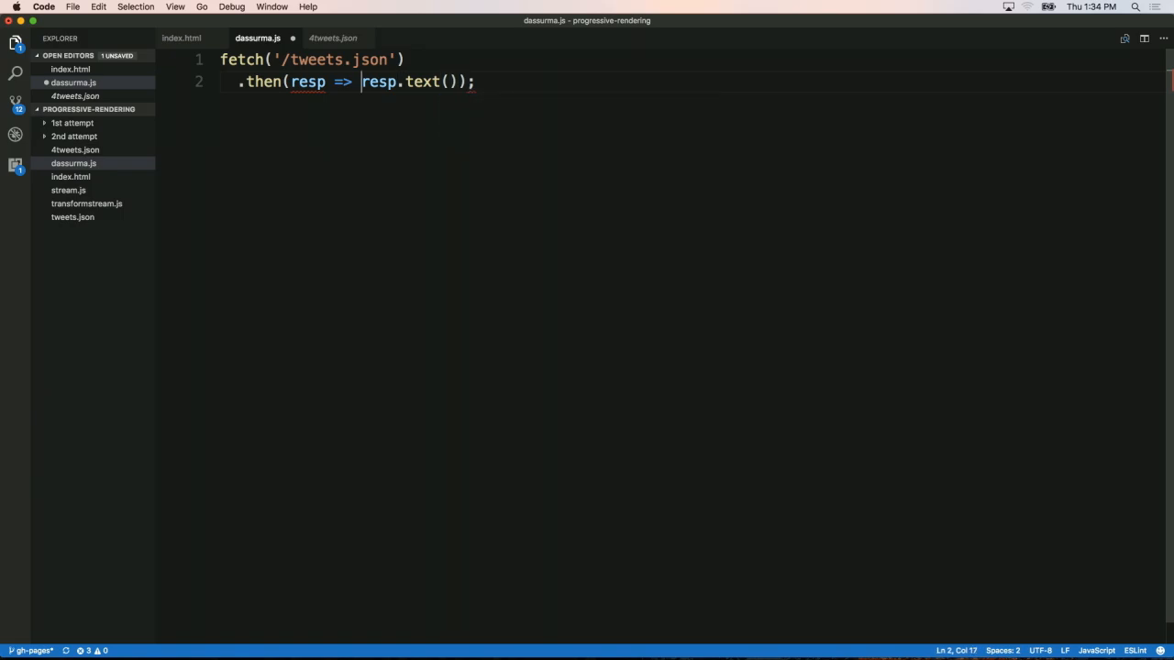
text({)
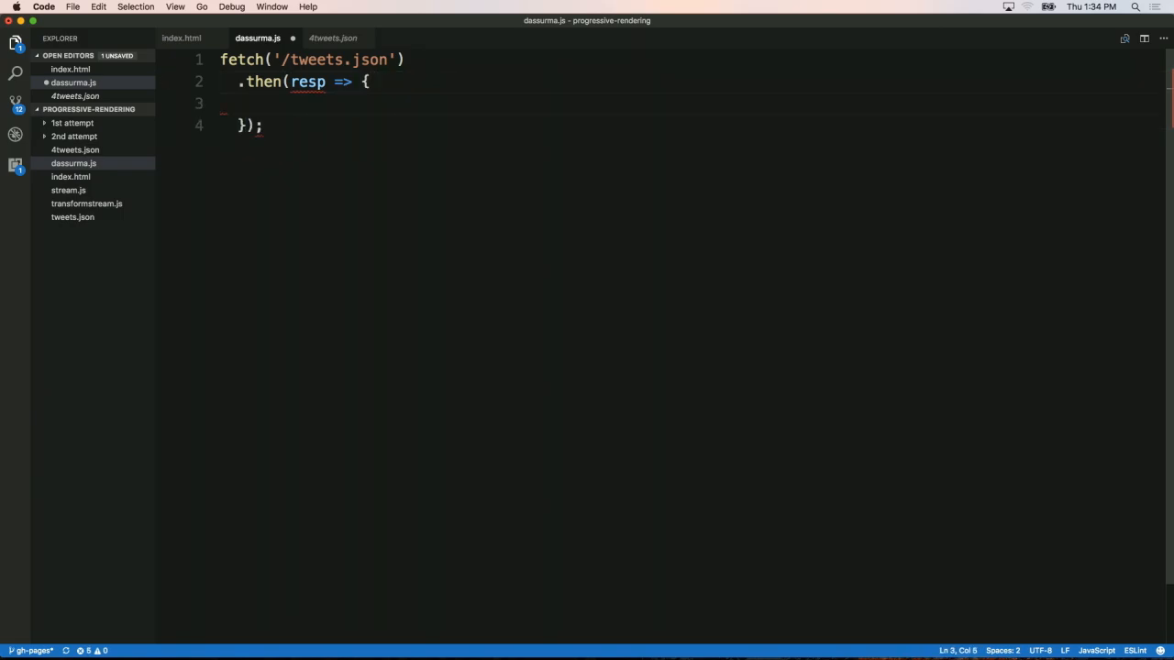
Start the callback block with resp.body to read the response stream.
text(resp.)
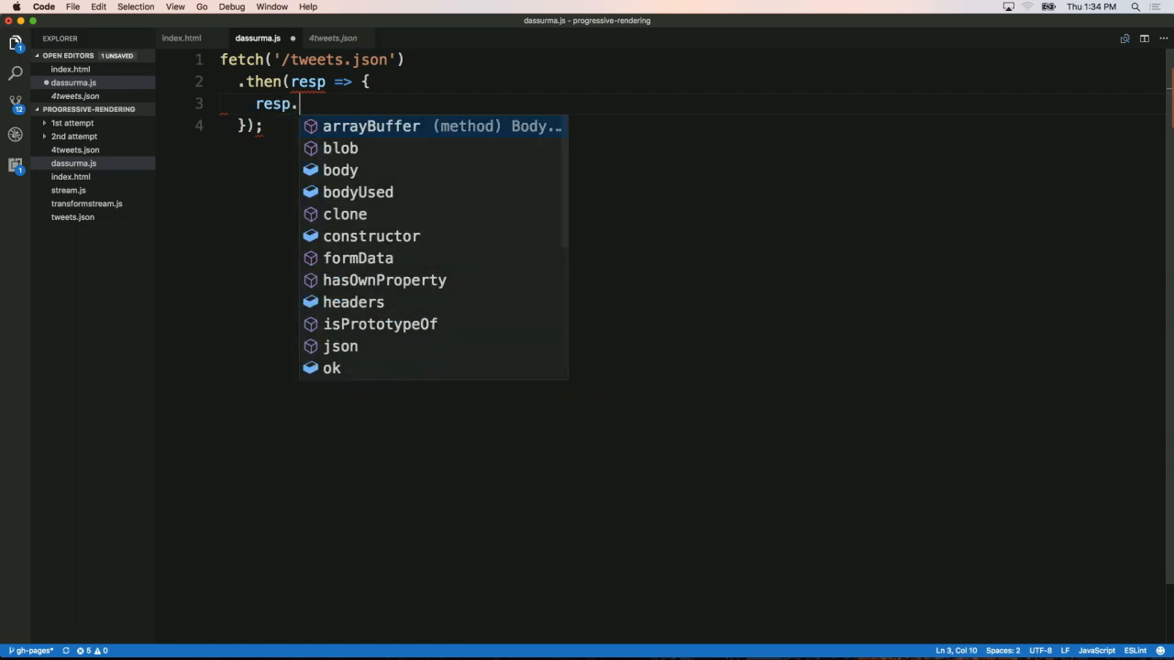
text(body)
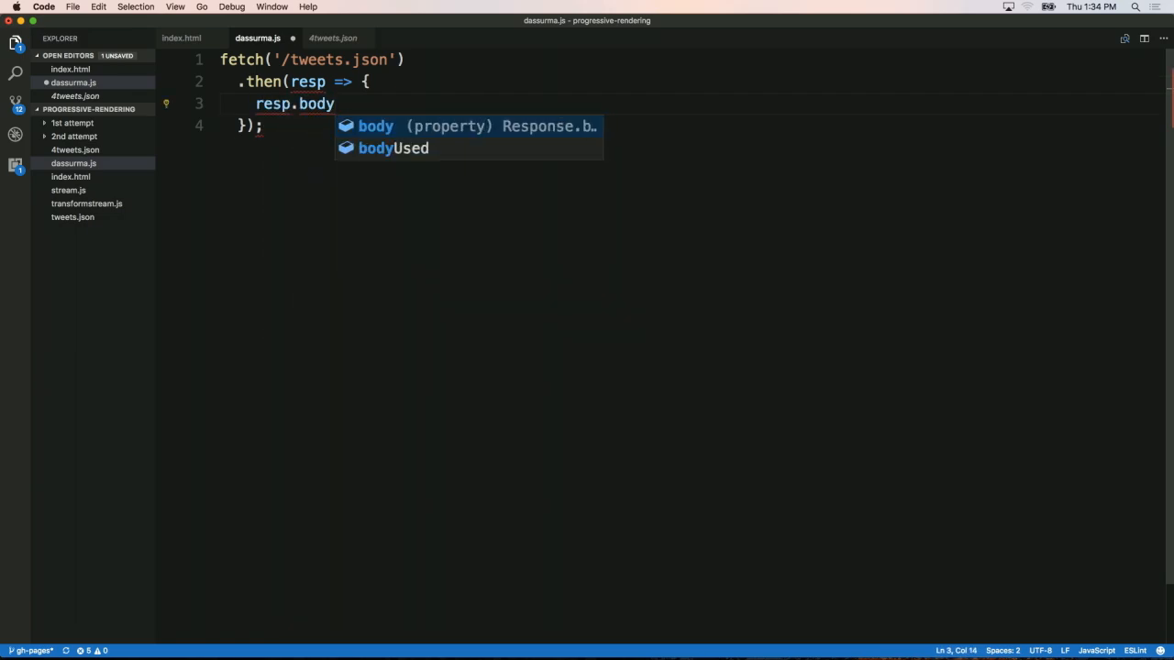